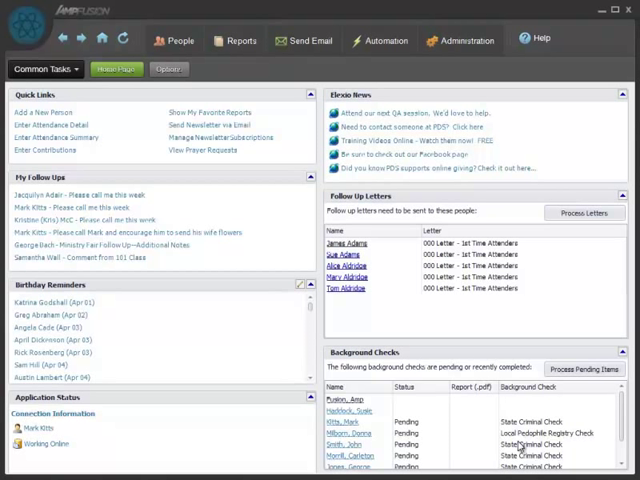
left_click(173, 40)
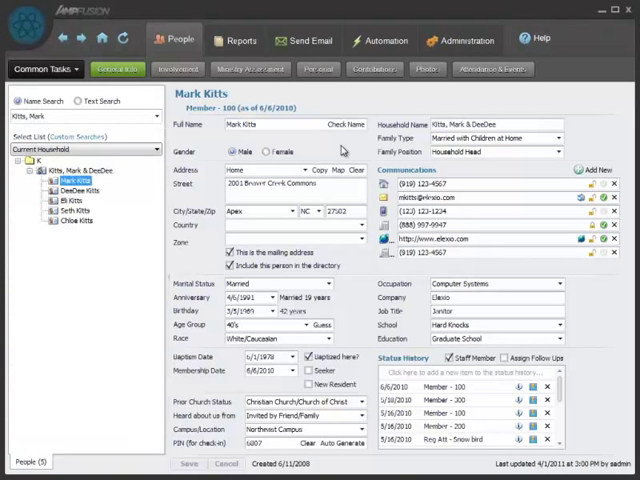
mouse_move(330, 223)
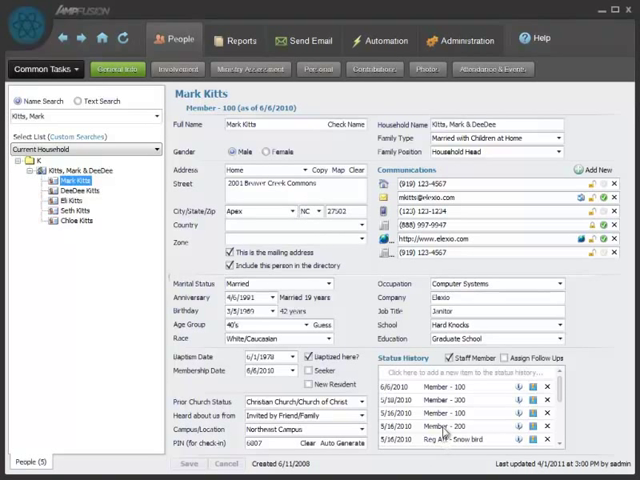
mouse_move(445, 451)
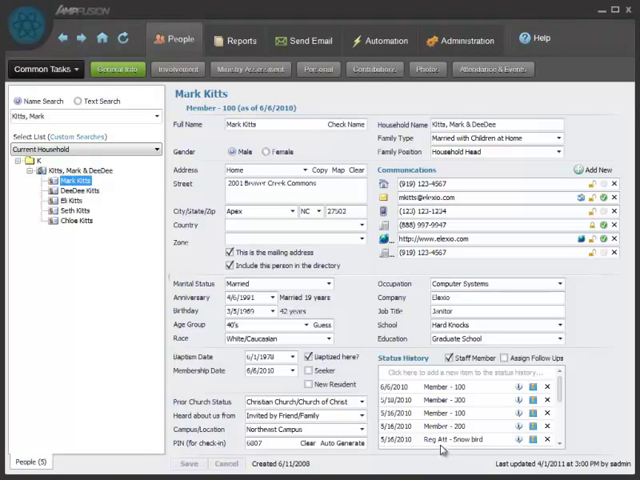
mouse_move(178, 69)
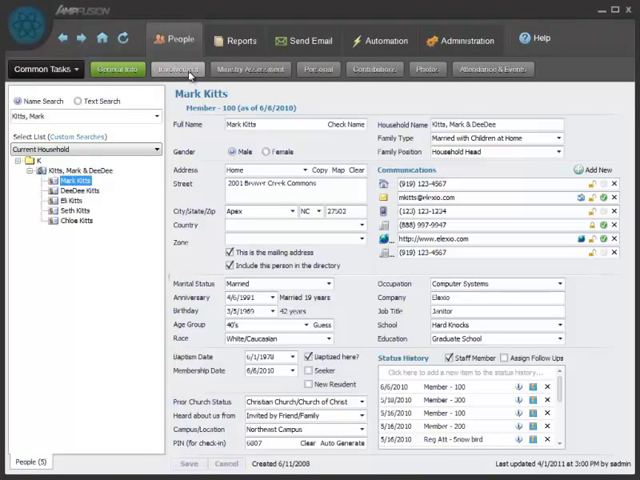
left_click(177, 69)
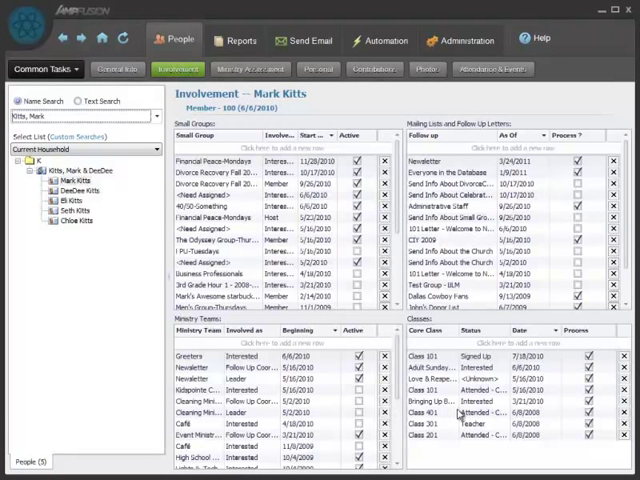
left_click(249, 69)
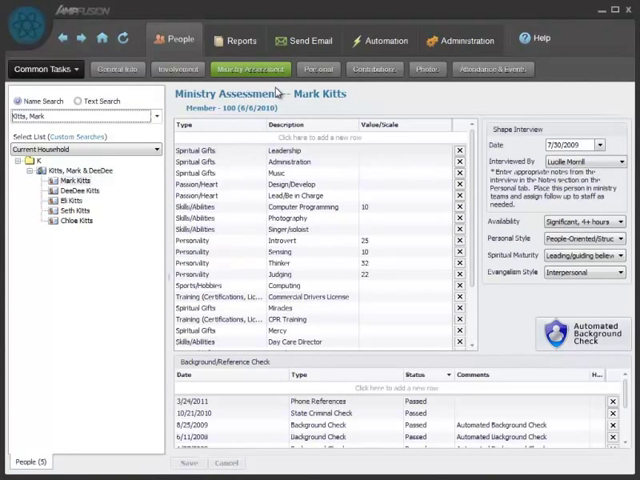
left_click(316, 136)
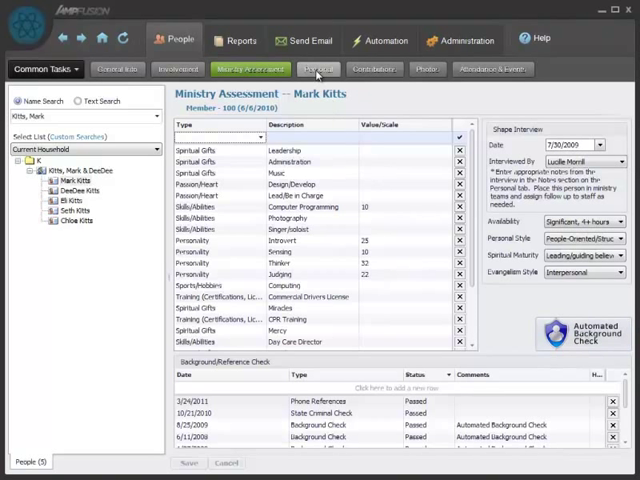
- Review his personal follow-up requests and start loading his contributions
left_click(318, 69)
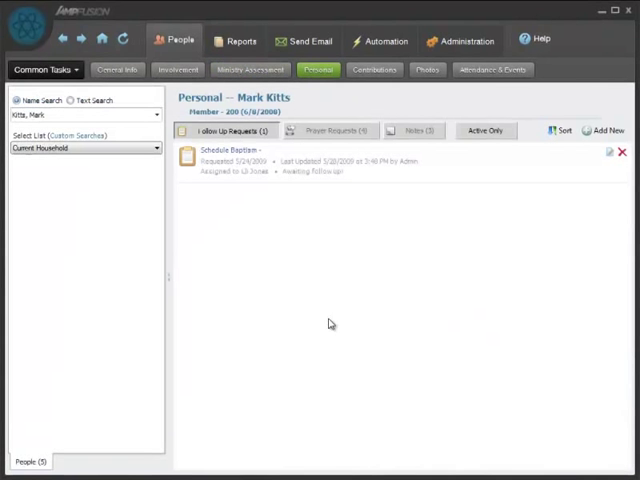
left_click(19, 160)
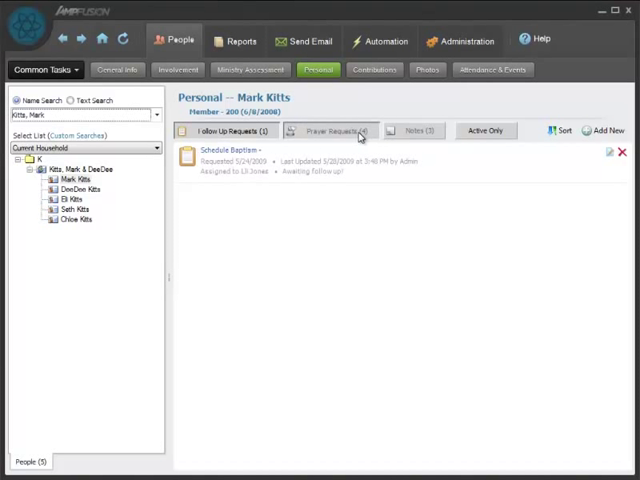
left_click(340, 130)
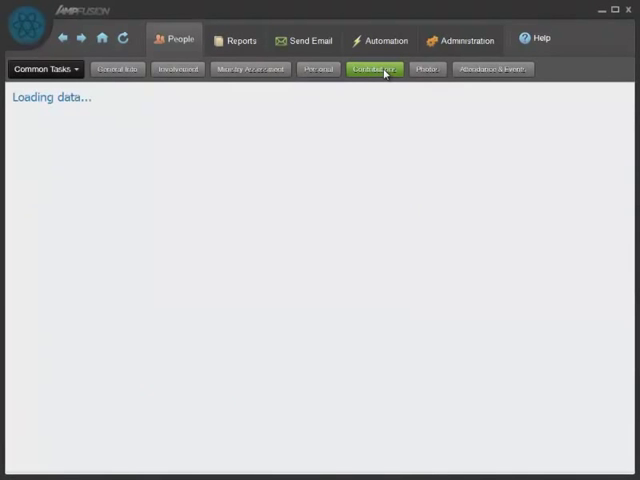
left_click(375, 69)
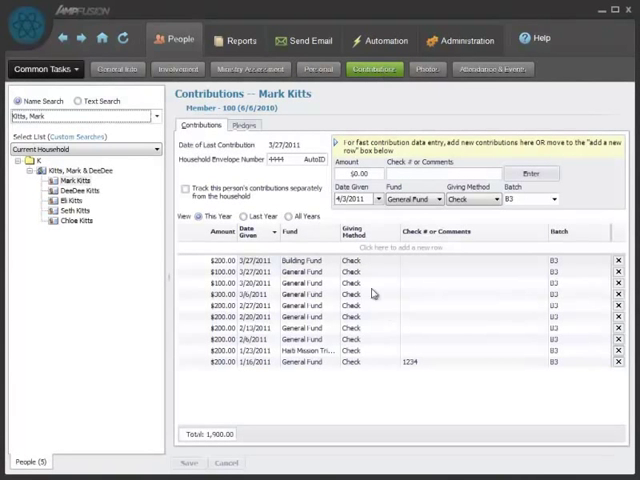
mouse_move(367, 328)
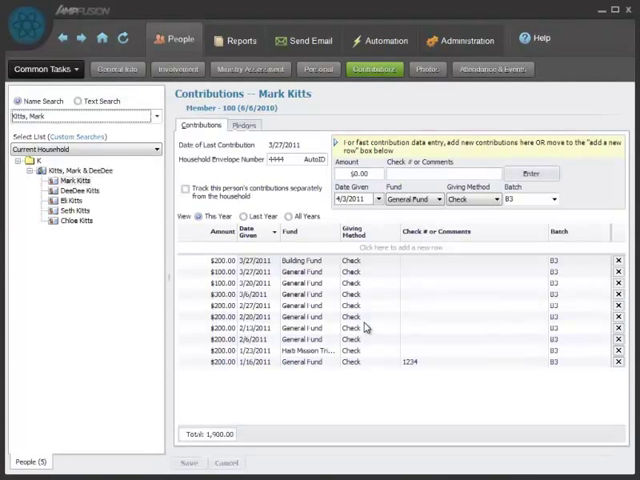
left_click(243, 124)
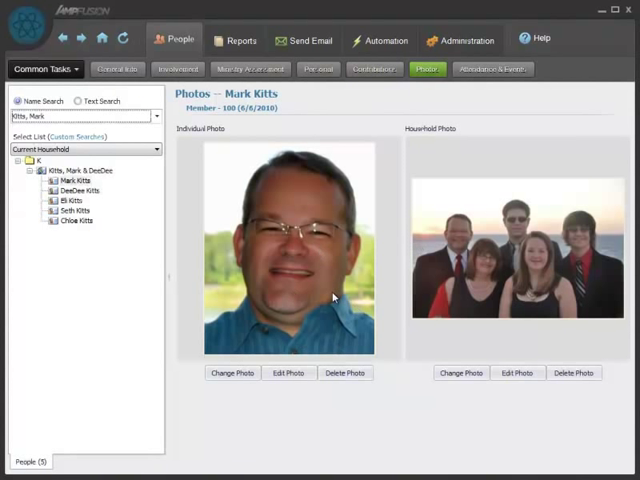
mouse_move(522, 276)
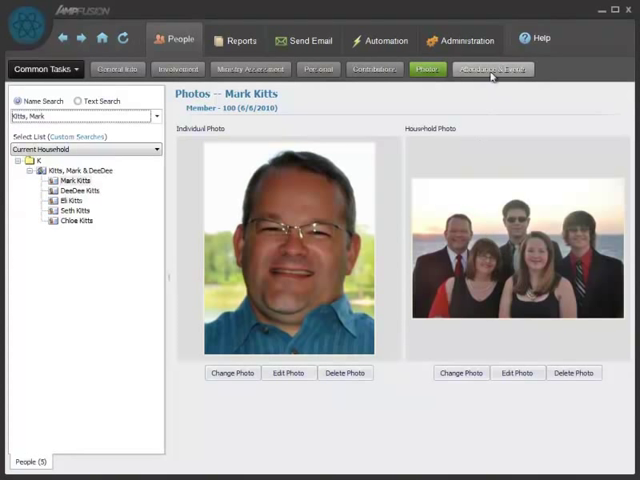
left_click(492, 69)
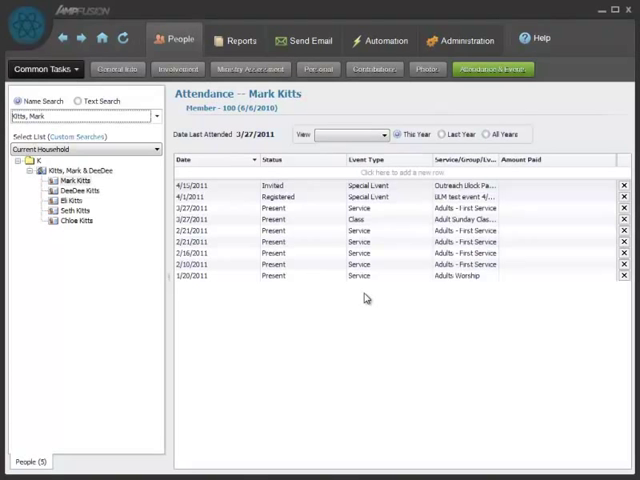
- Search reports for 'smal g' and select the CS0106 Members - Adult Only report
left_click(237, 40)
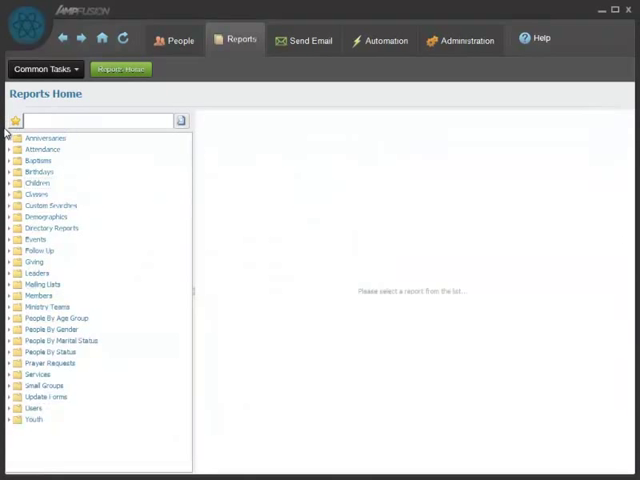
type("smal groups")
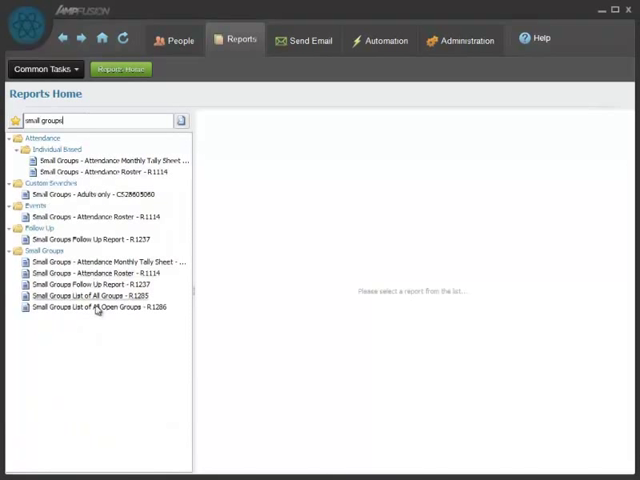
left_click(100, 273)
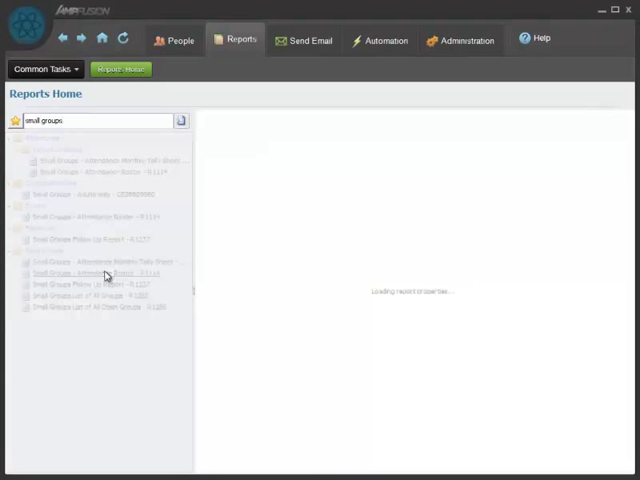
left_click(95, 271)
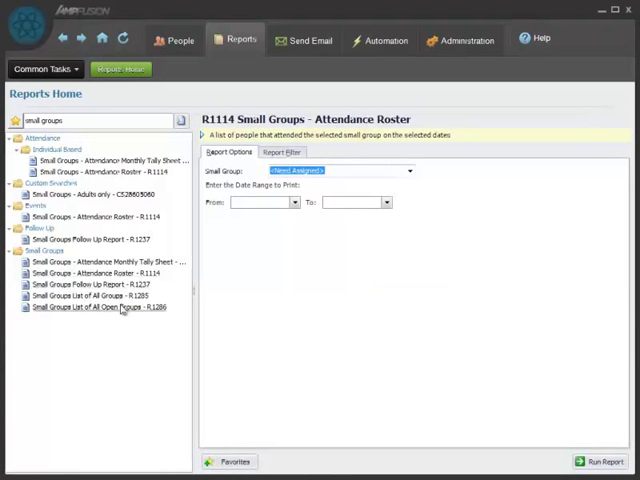
left_click(96, 307)
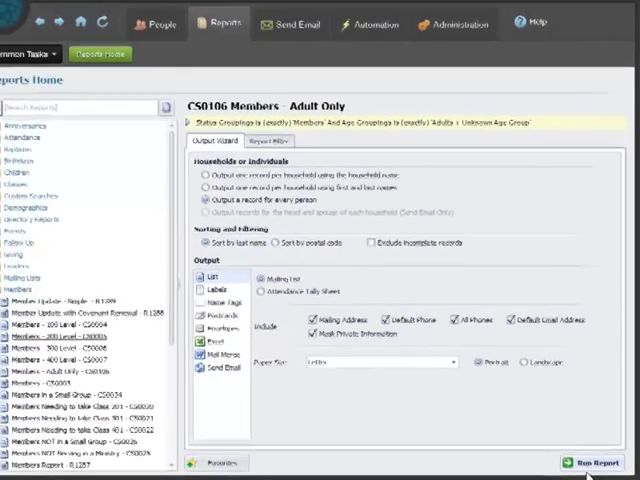
- Preview the Members Adult Only report as labels, name tags, postcards, Excel and mail merge
left_click(588, 462)
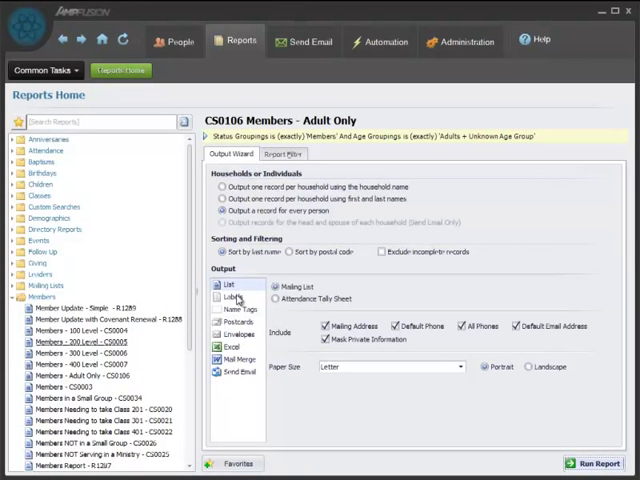
left_click(232, 297)
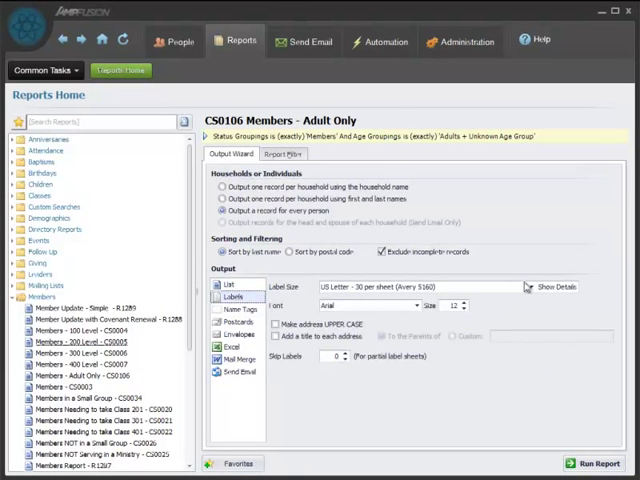
left_click(604, 463)
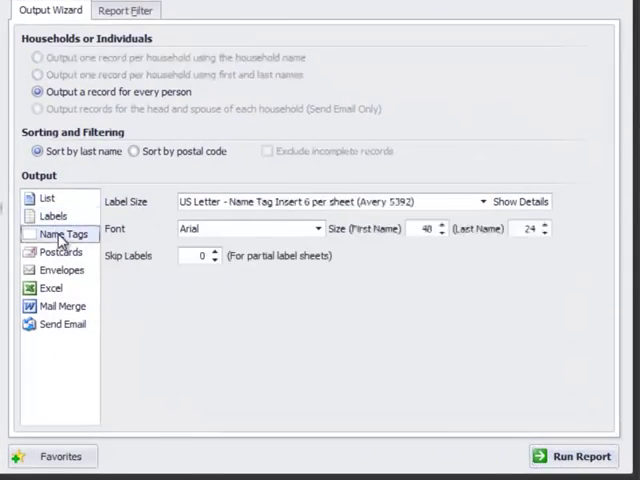
left_click(438, 224)
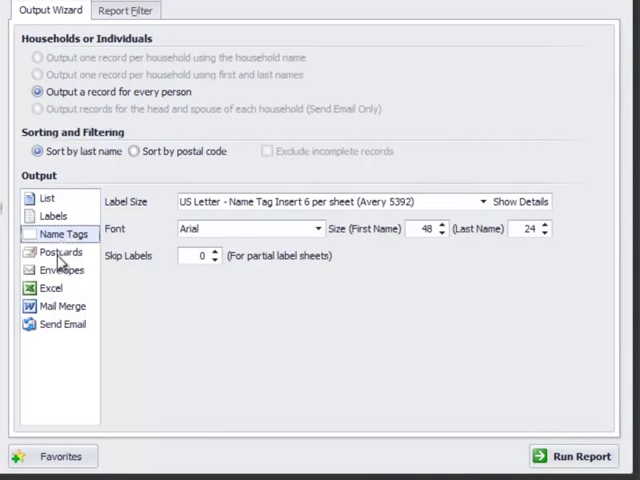
left_click(58, 251)
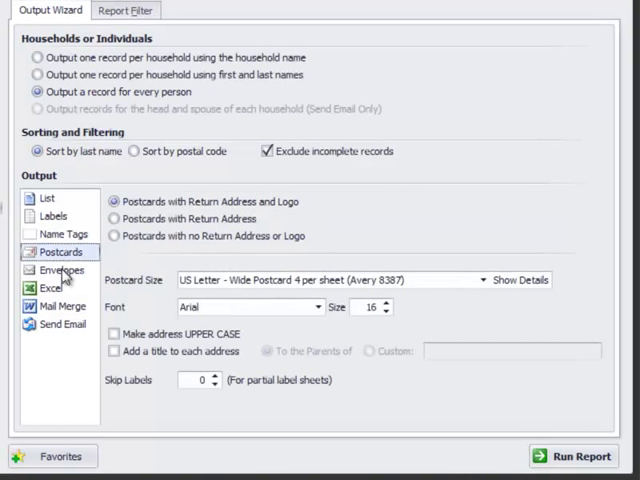
left_click(52, 288)
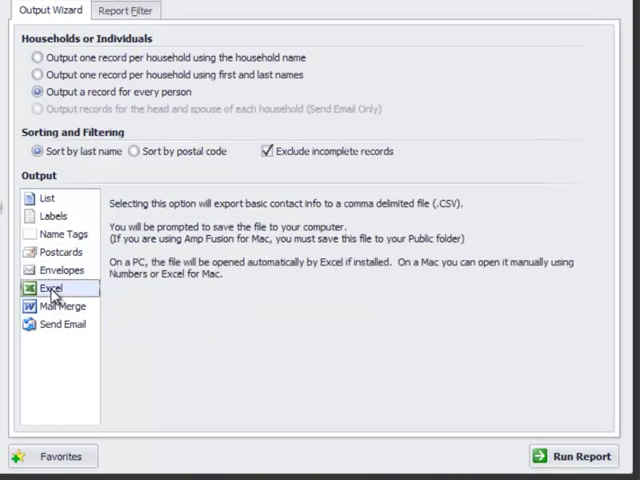
left_click(64, 306)
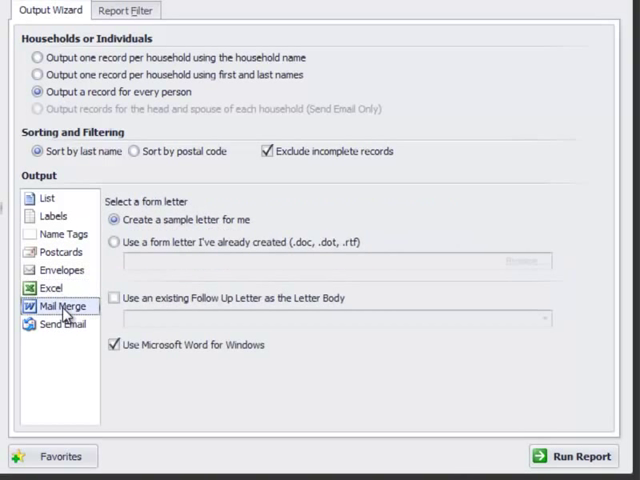
left_click(63, 323)
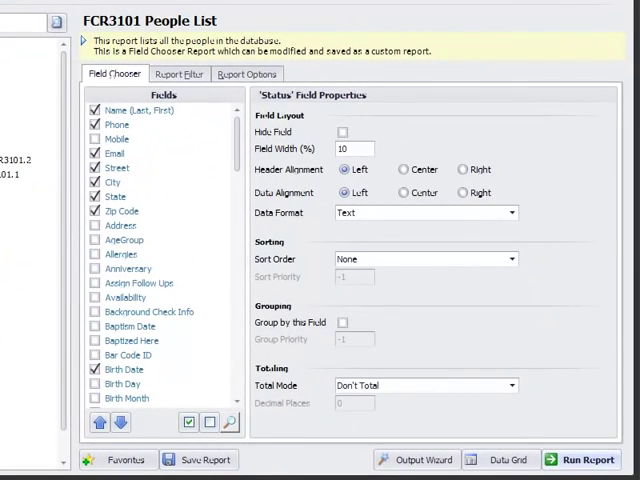
mouse_move(140, 37)
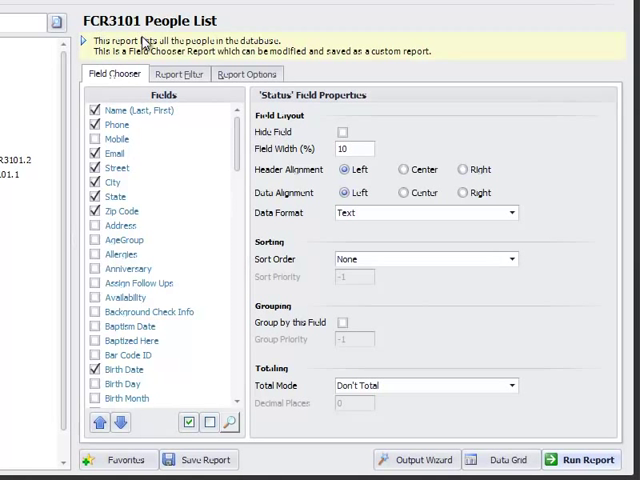
mouse_move(245, 138)
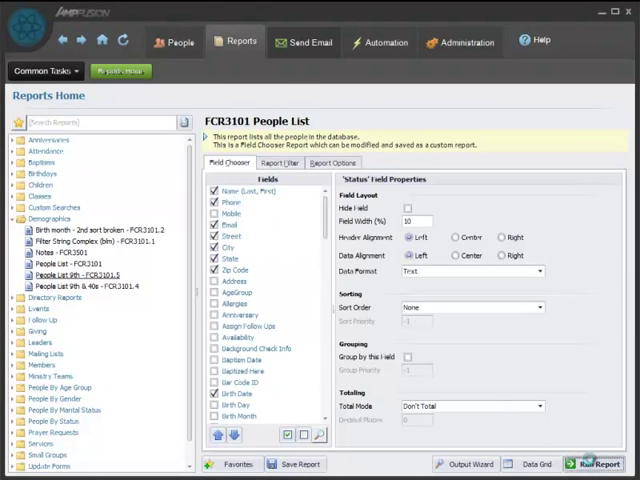
- Run the FCR3101 People List report to produce the six-page member listing
left_click(607, 463)
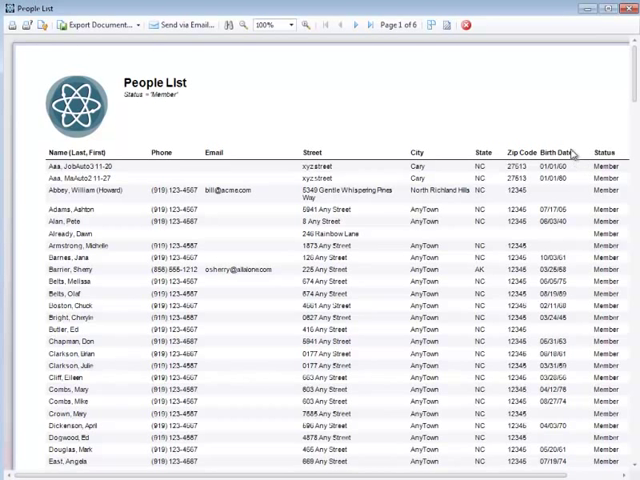
- Start a mass email using Custom Searches as the list type and scroll the form
left_click(305, 40)
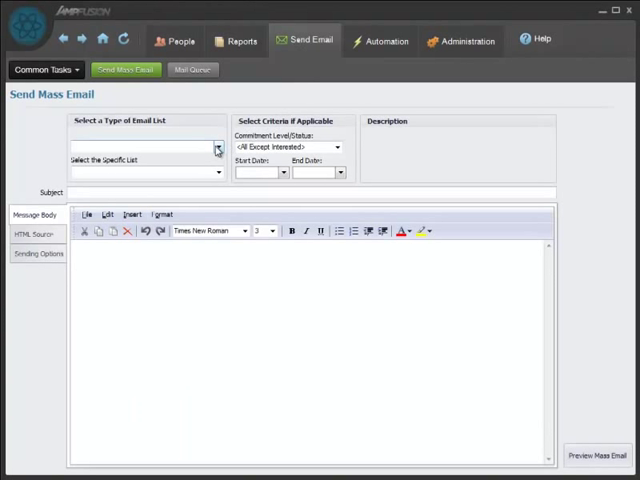
left_click(215, 148)
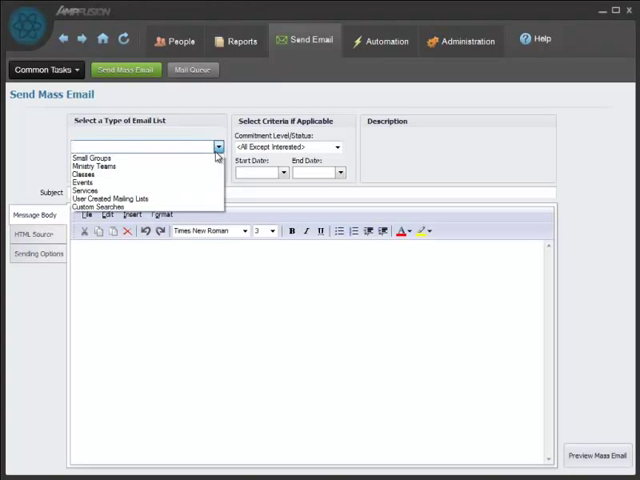
mouse_move(100, 207)
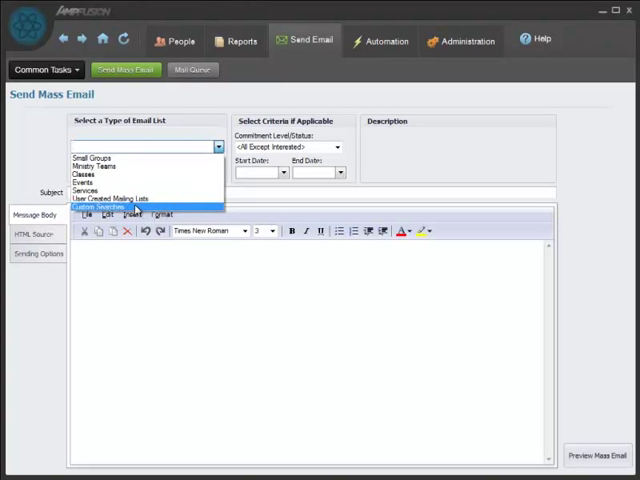
left_click(107, 206)
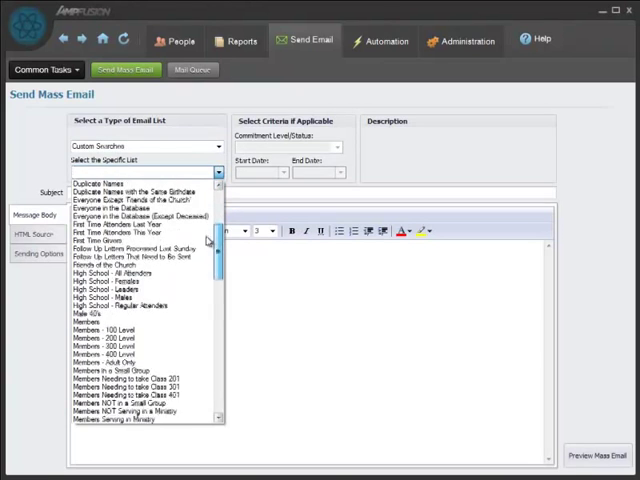
scroll("down", 3)
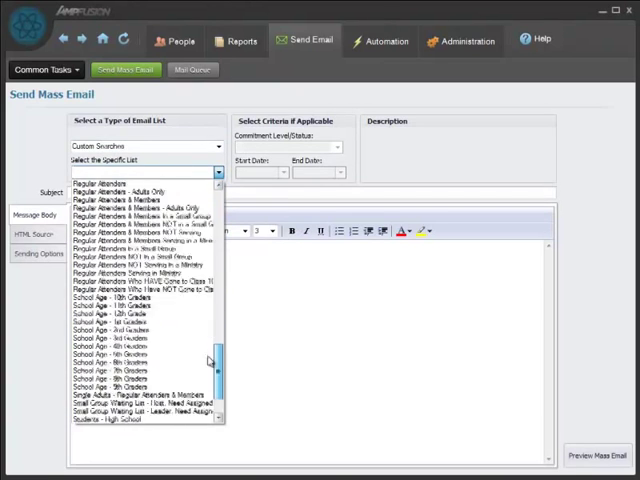
scroll("down", 3)
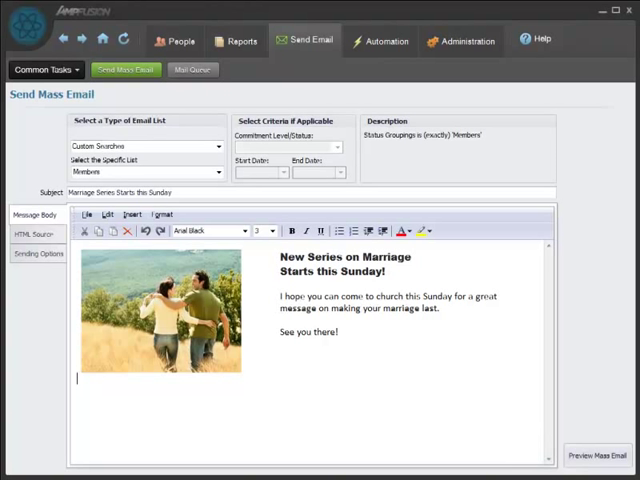
- Browse the Weekly Stats, small groups and classes administration records
left_click(460, 40)
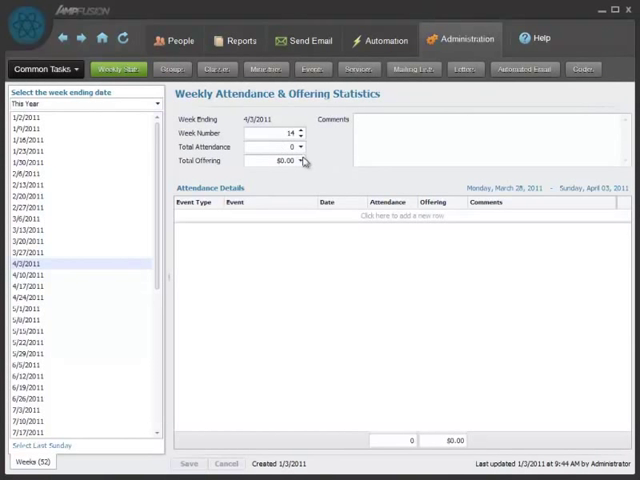
left_click(171, 69)
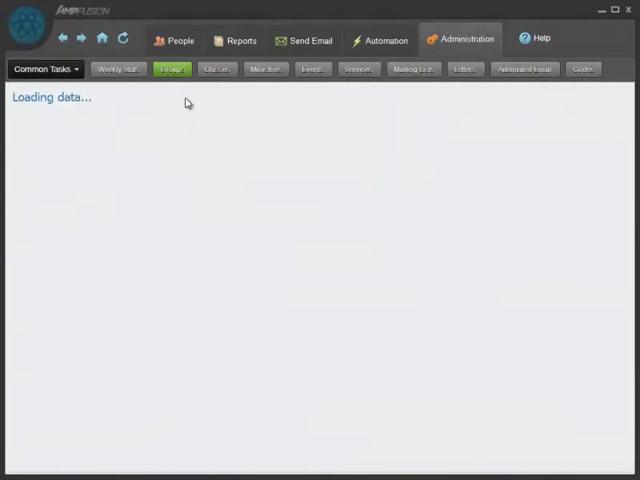
left_click(172, 68)
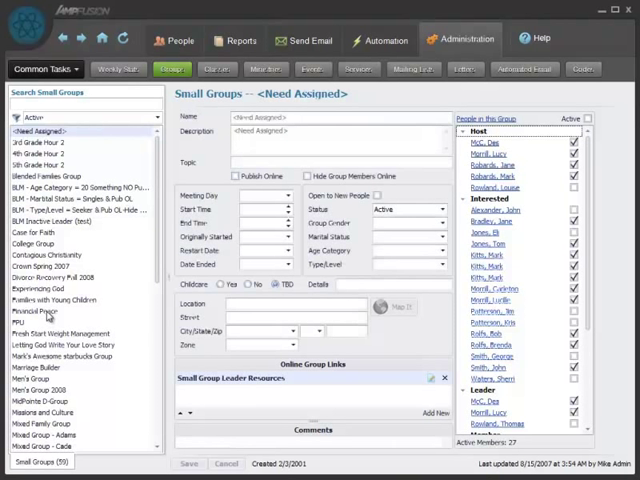
left_click(42, 311)
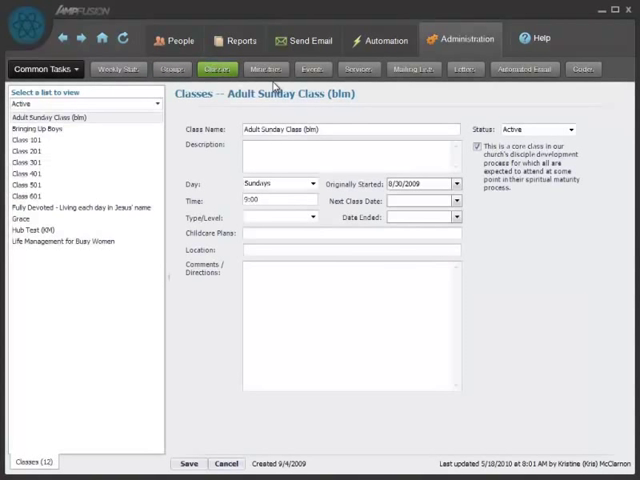
left_click(30, 185)
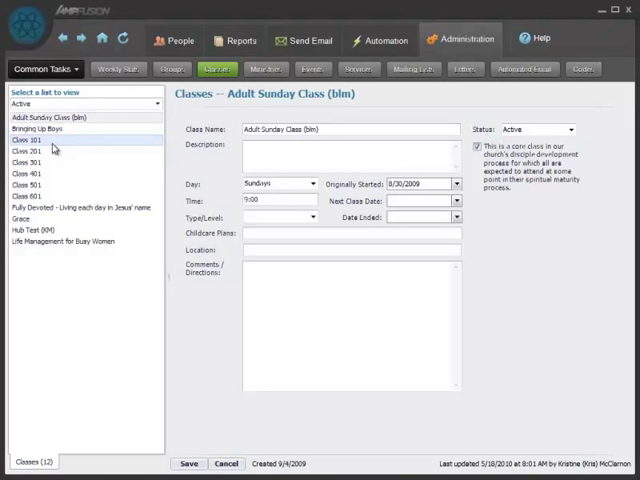
left_click(63, 240)
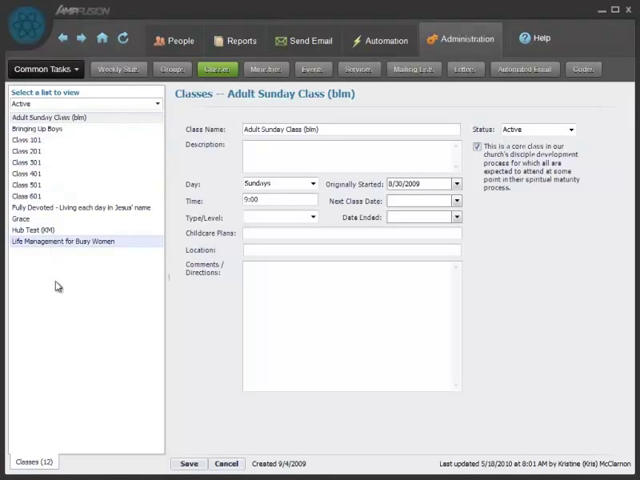
- Browse the ministries list, then bring up the Events records
left_click(266, 68)
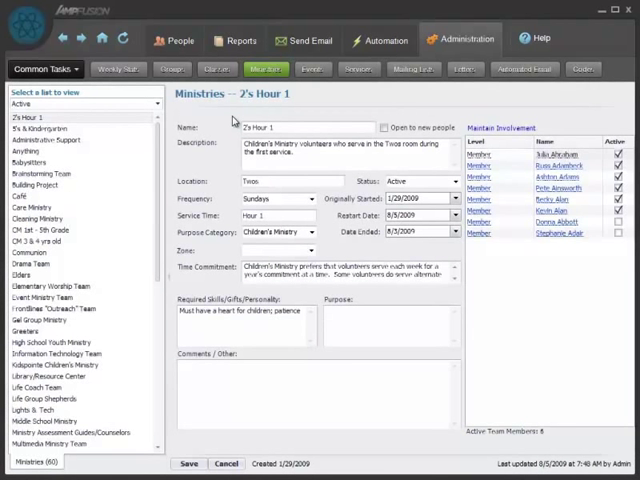
scroll("down", 3)
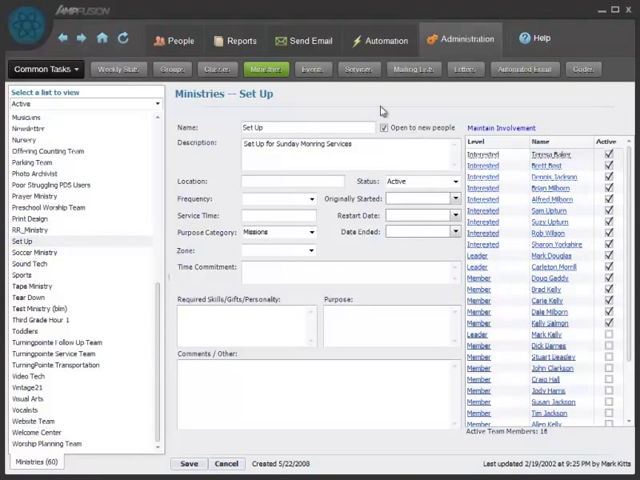
left_click(311, 69)
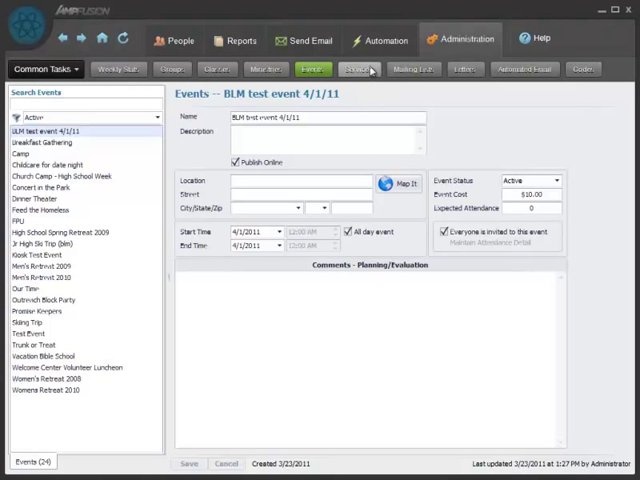
- Look over Services, then open the Pastoral Staff Members mailing list
left_click(358, 68)
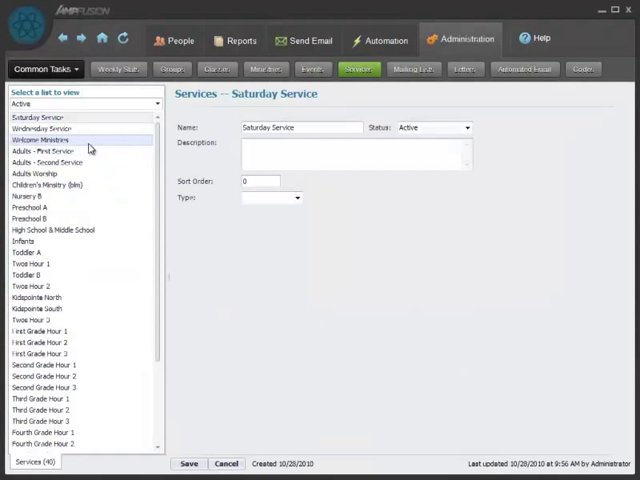
left_click(413, 69)
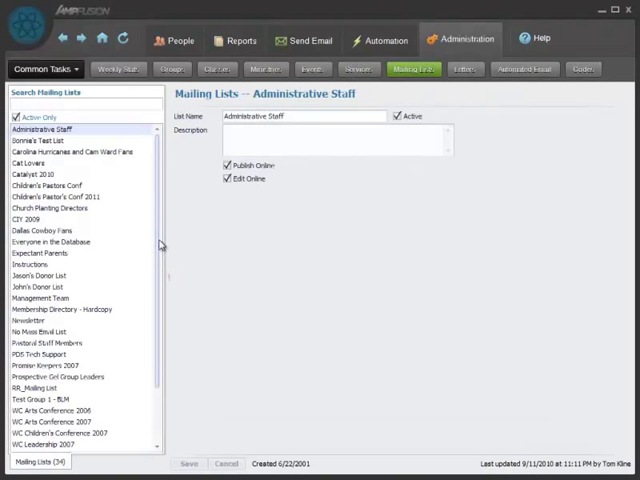
scroll("down", 3)
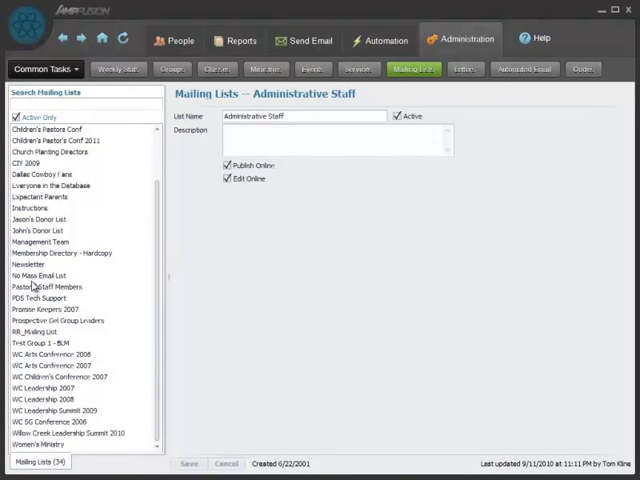
left_click(47, 287)
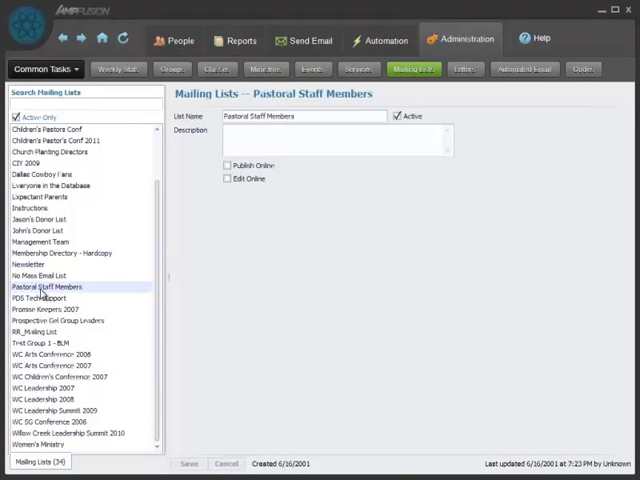
mouse_move(374, 234)
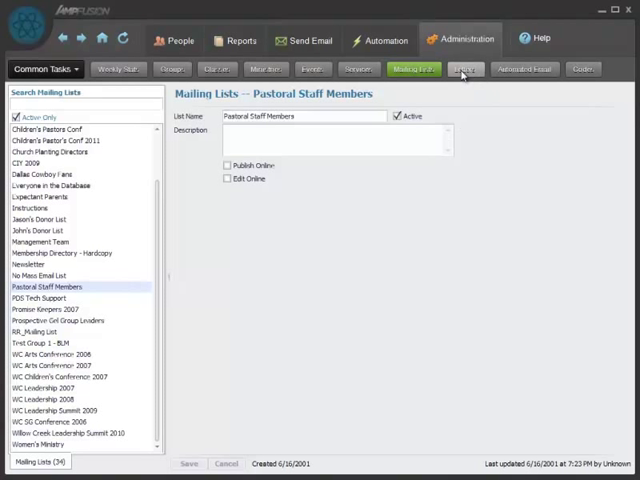
- View the 000 Letter - Regular Attenders (4th Times) follow-up letter, then open Lookup Codes
left_click(464, 68)
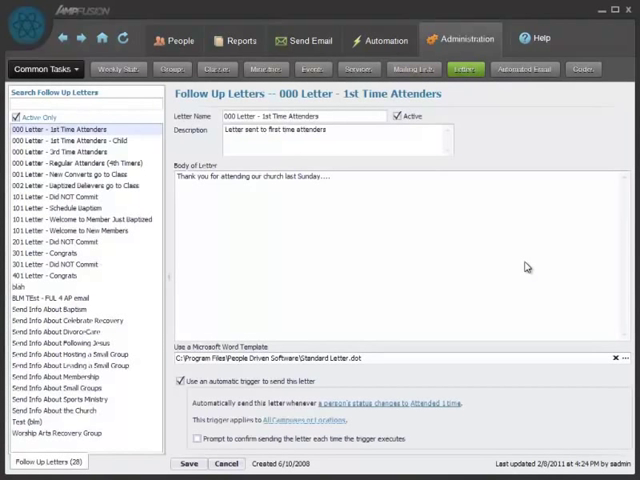
left_click(80, 140)
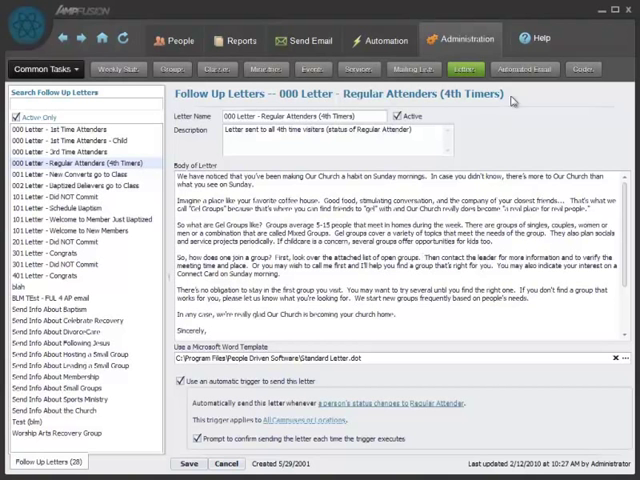
left_click(525, 68)
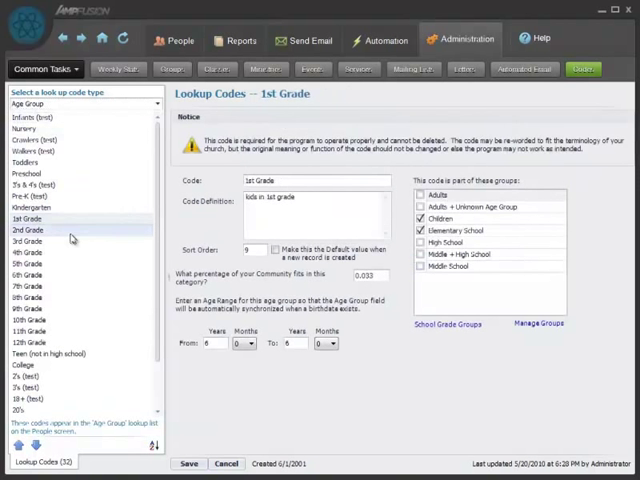
mouse_move(407, 396)
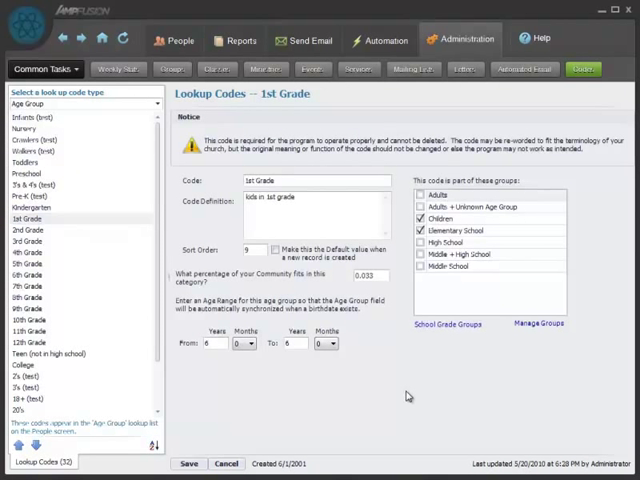
left_click(380, 39)
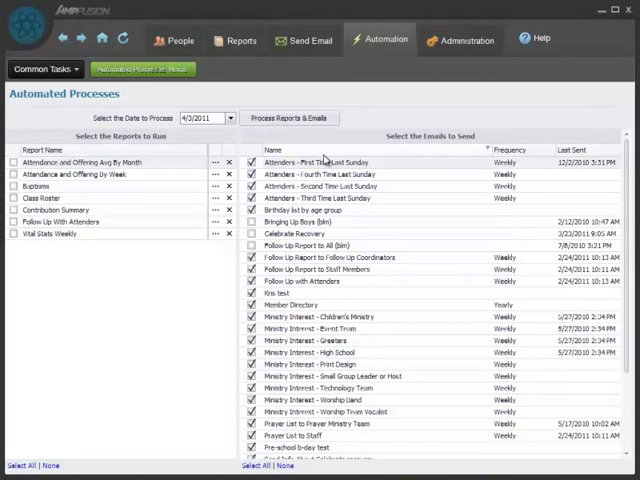
mouse_move(440, 260)
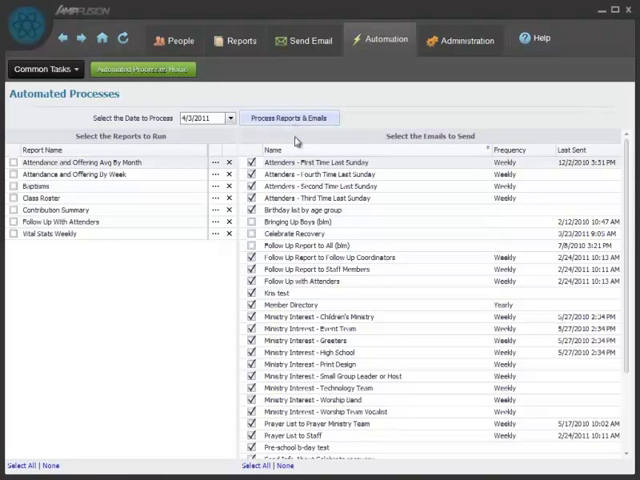
mouse_move(320, 470)
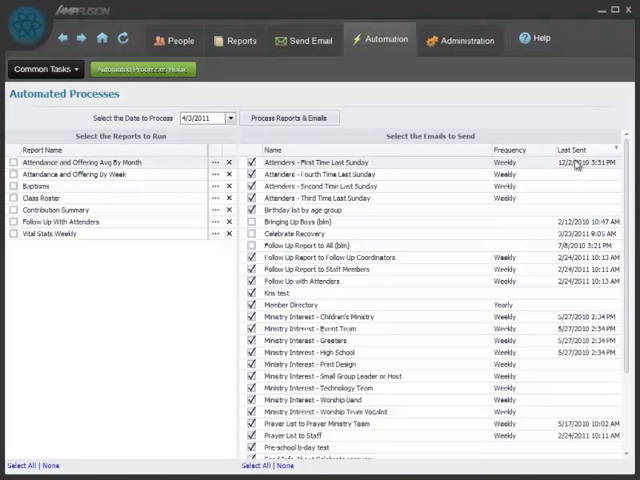
mouse_move(347, 330)
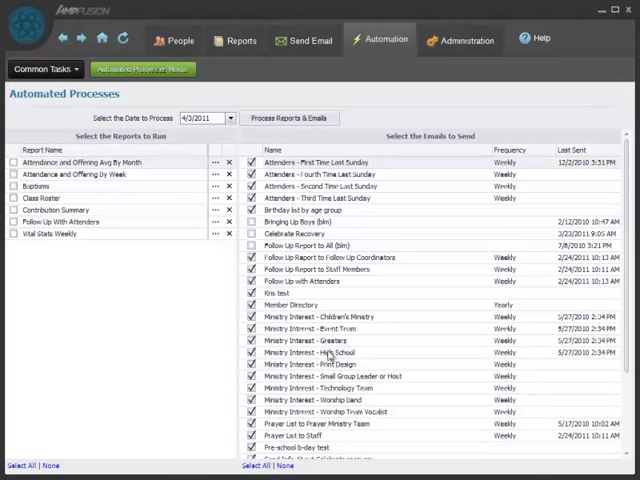
scroll("down", 3)
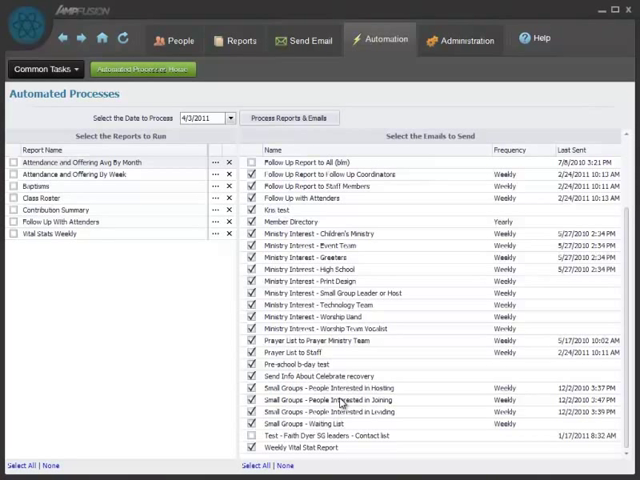
mouse_move(347, 399)
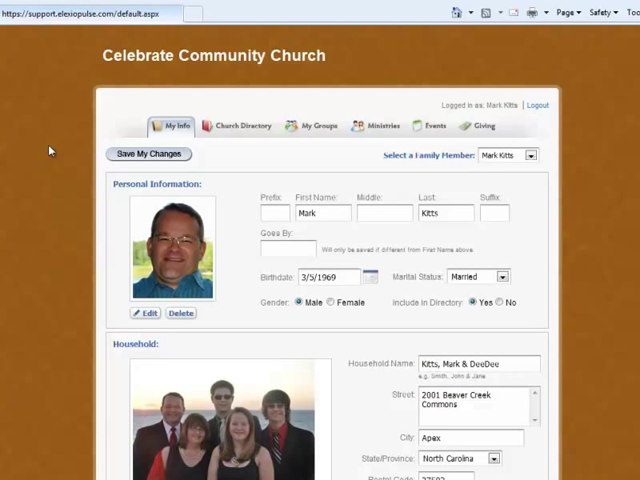
mouse_move(170, 222)
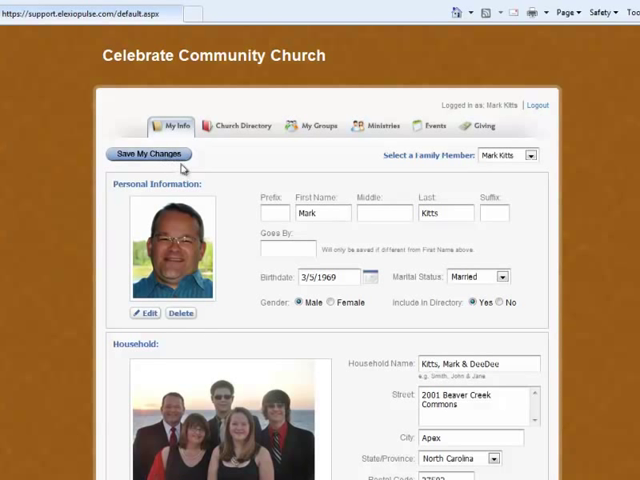
mouse_move(185, 170)
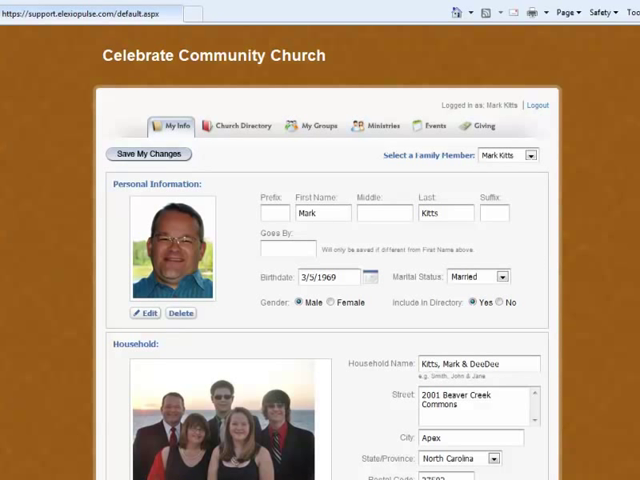
mouse_move(617, 347)
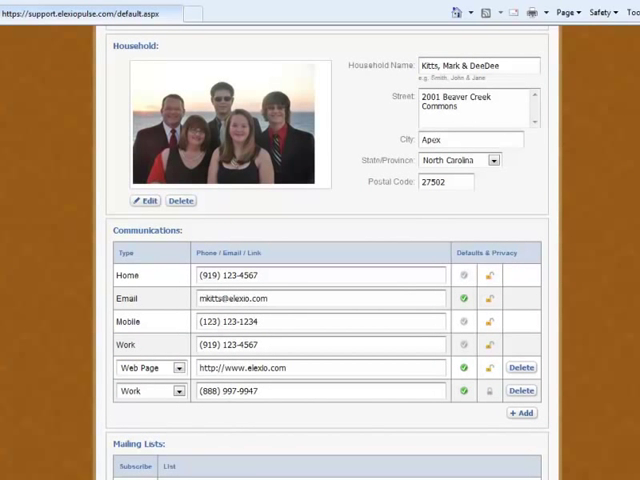
- Scroll the member's My Info page through Household, Communications and Mailing Lists
scroll("down", 3)
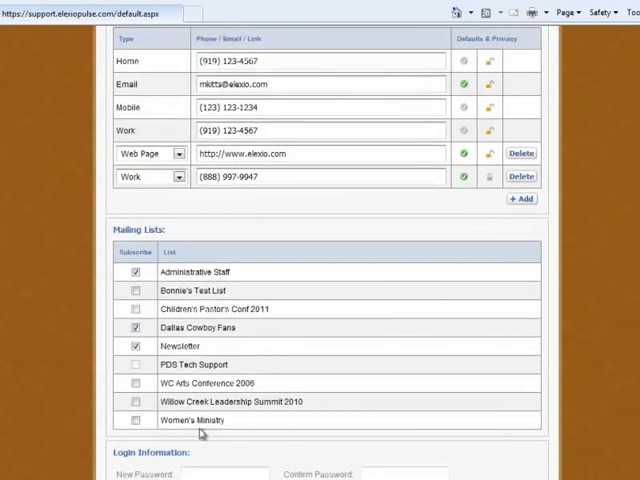
mouse_move(483, 301)
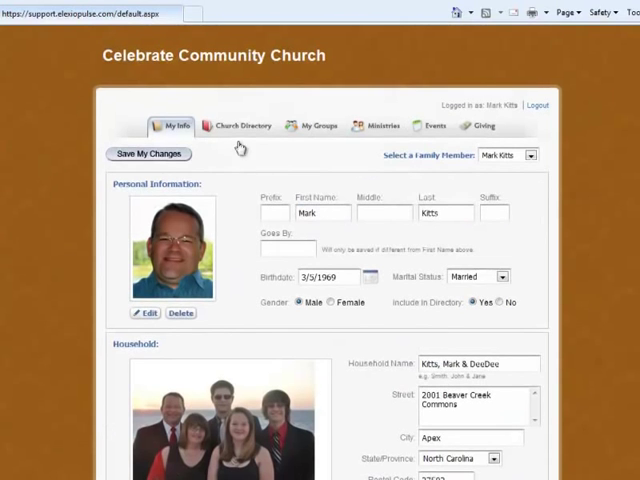
- Search the church directory for 'kit', then view the Mixed Group - Kelly members
left_click(239, 126)
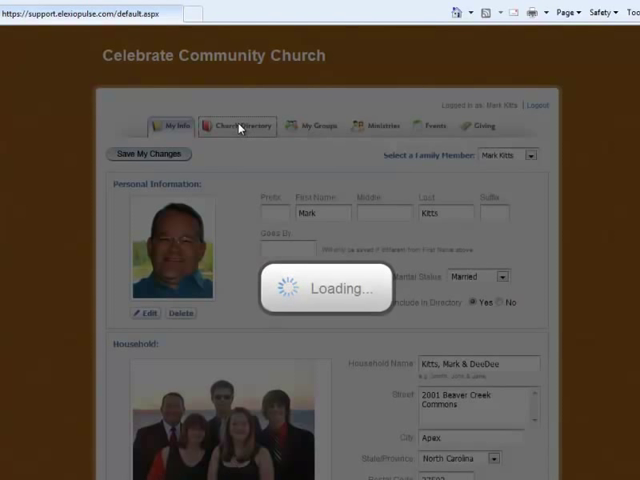
left_click(237, 125)
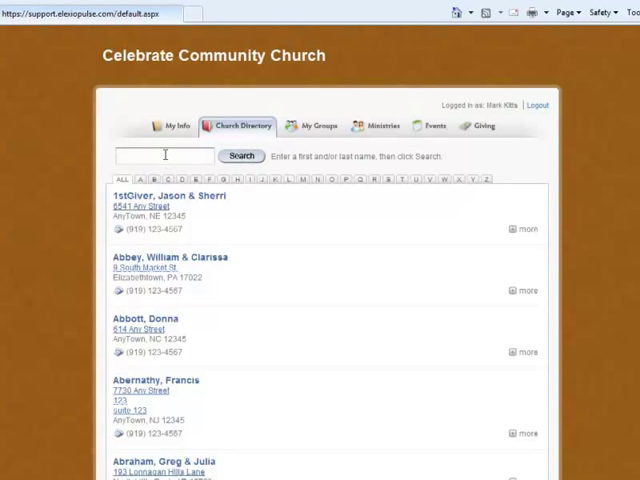
type("kit")
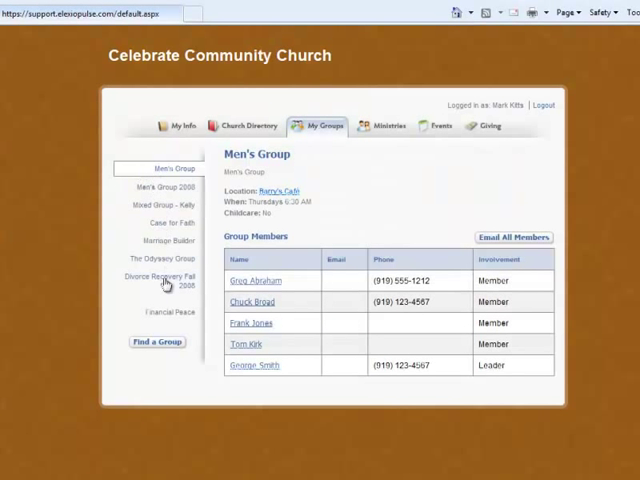
mouse_move(166, 295)
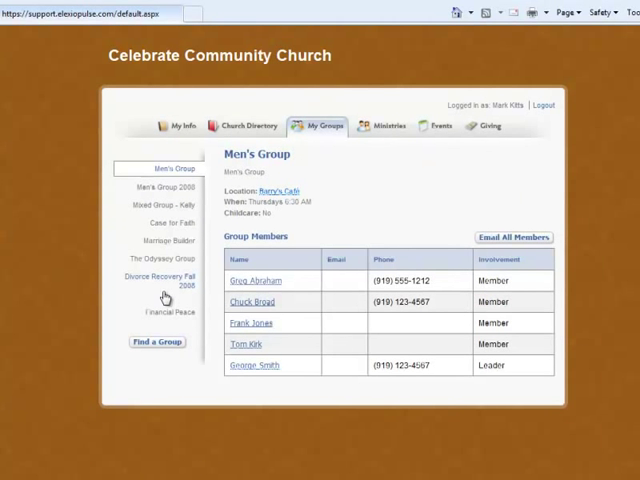
left_click(167, 204)
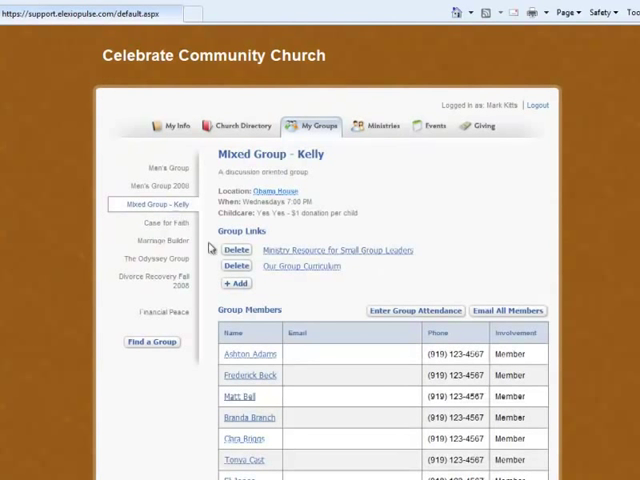
mouse_move(617, 349)
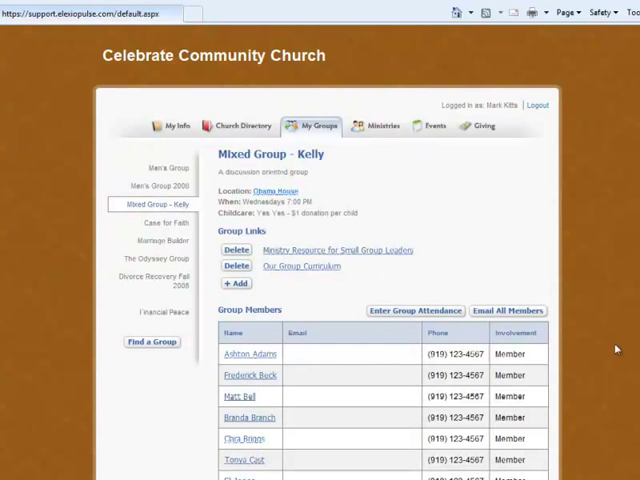
scroll("down", 3)
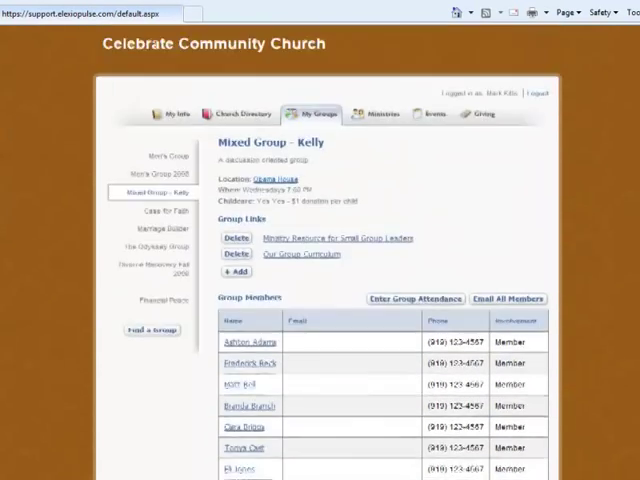
- Browse the Ministries (Sound Tech members), Events, and Giving contribution history pages
left_click(386, 125)
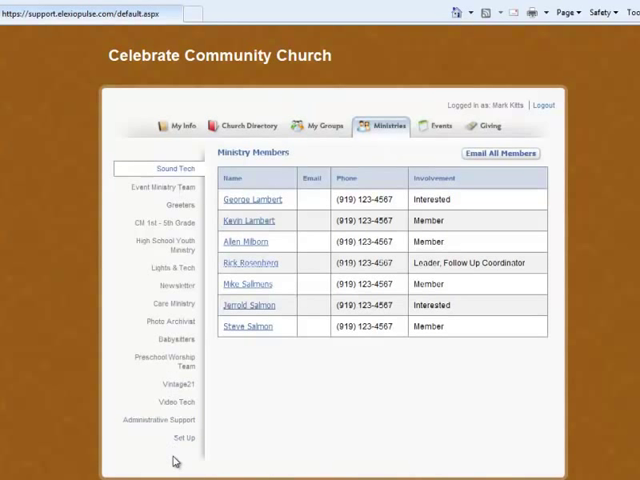
mouse_move(170, 205)
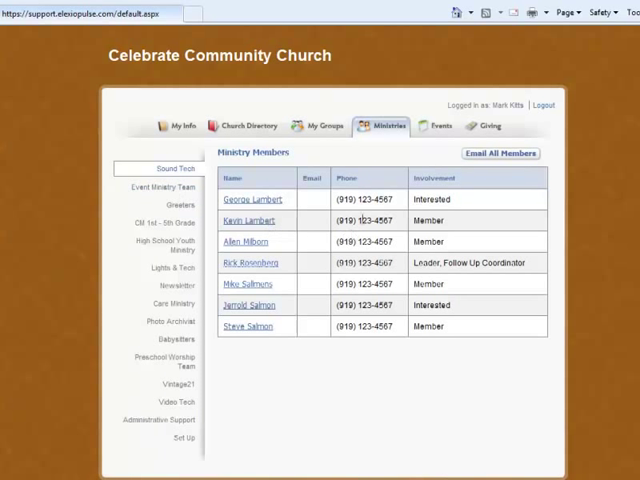
mouse_move(397, 330)
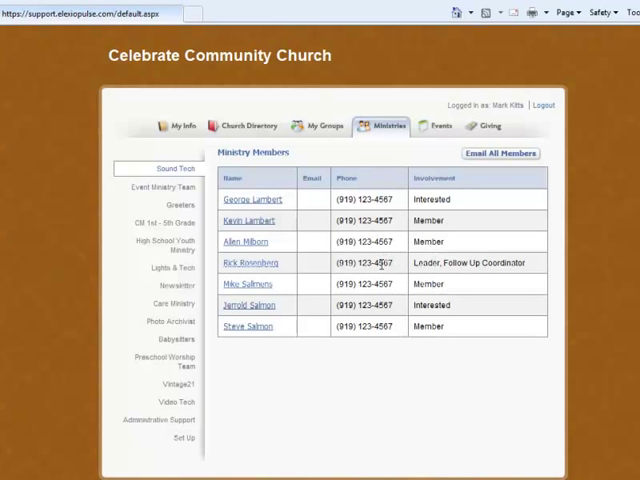
left_click(436, 126)
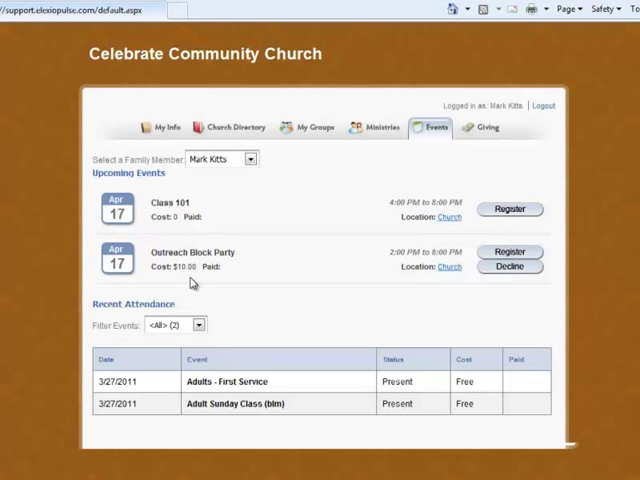
mouse_move(505, 314)
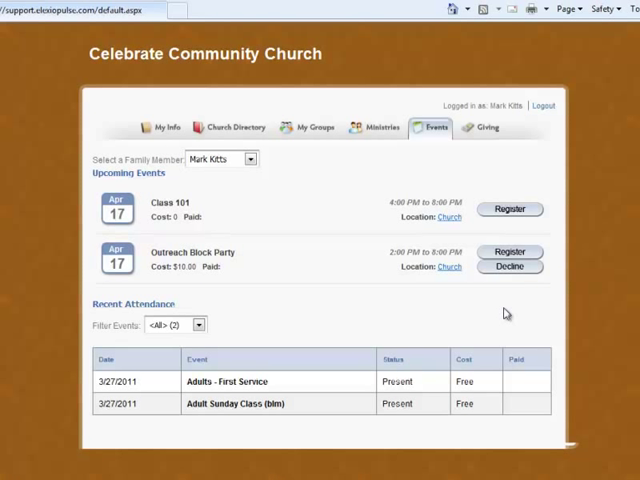
mouse_move(210, 333)
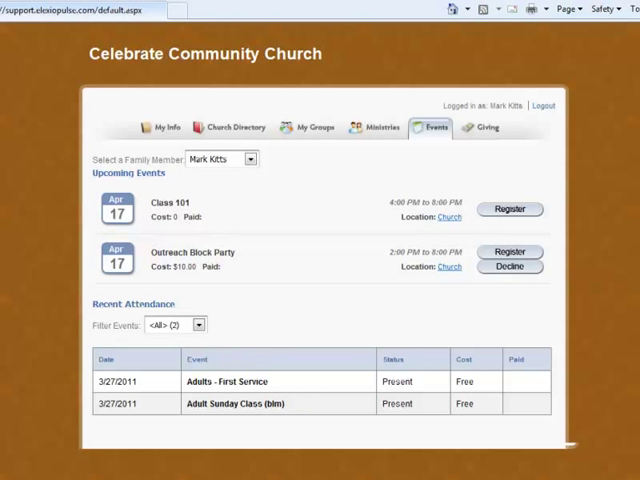
left_click(482, 127)
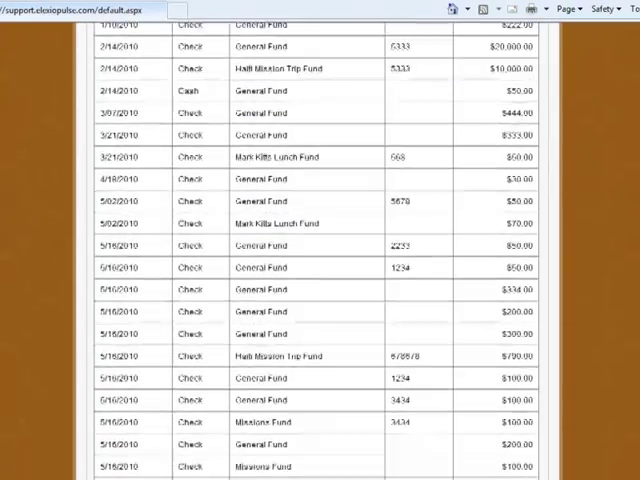
- Scroll to the AmpWave slides showing the Contacts list and member Details screen
scroll("down", 3)
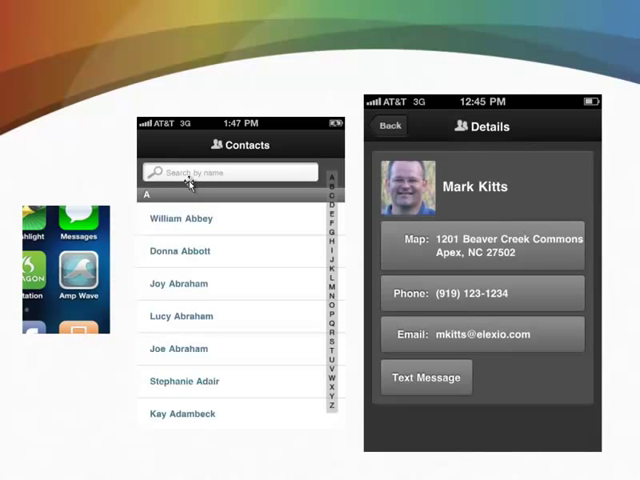
mouse_move(170, 195)
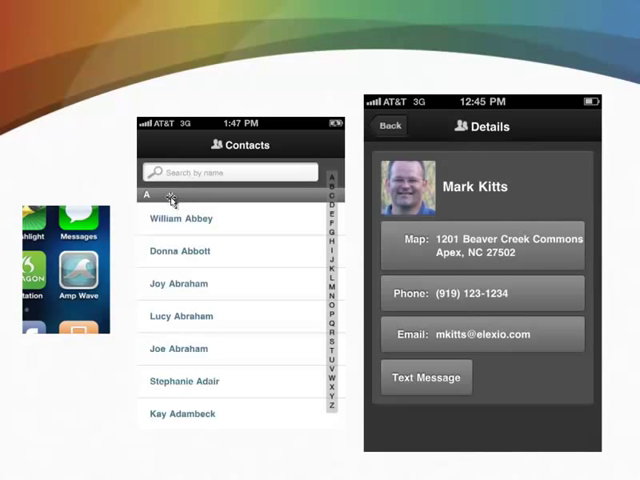
mouse_move(197, 458)
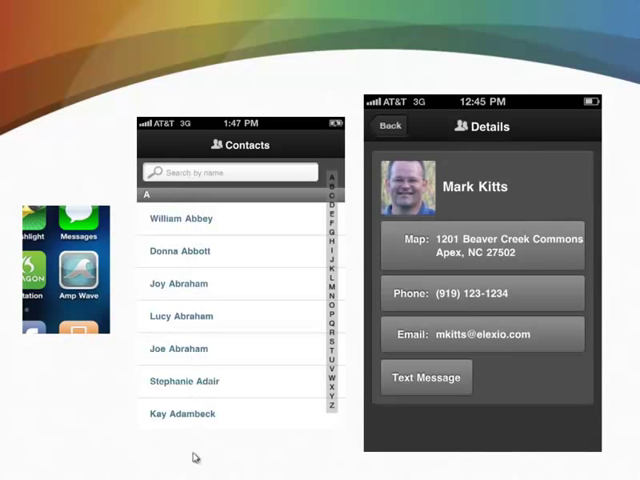